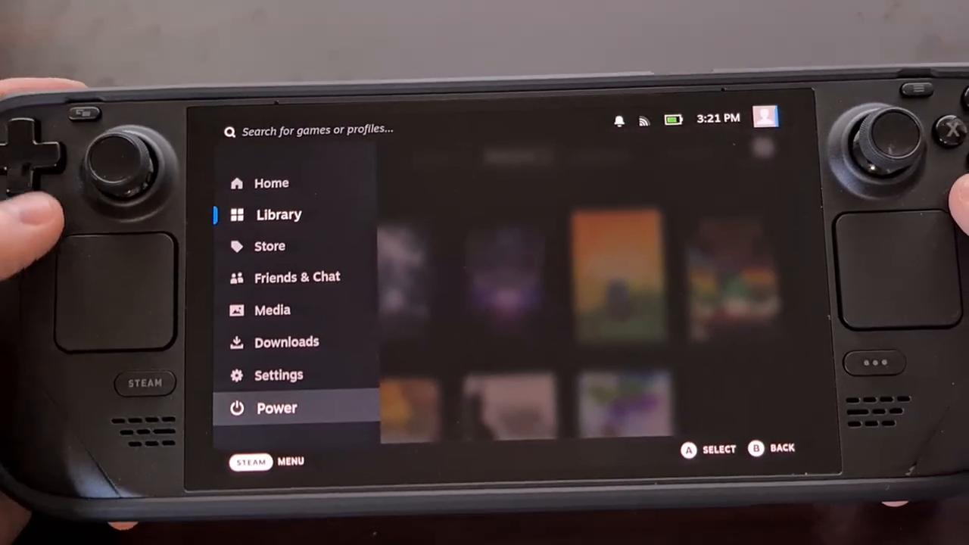
Leave Gaming Mode via the Power menu and switch to the SteamOS desktop.
{"action": "left_click", "coordinate": [276, 409]}
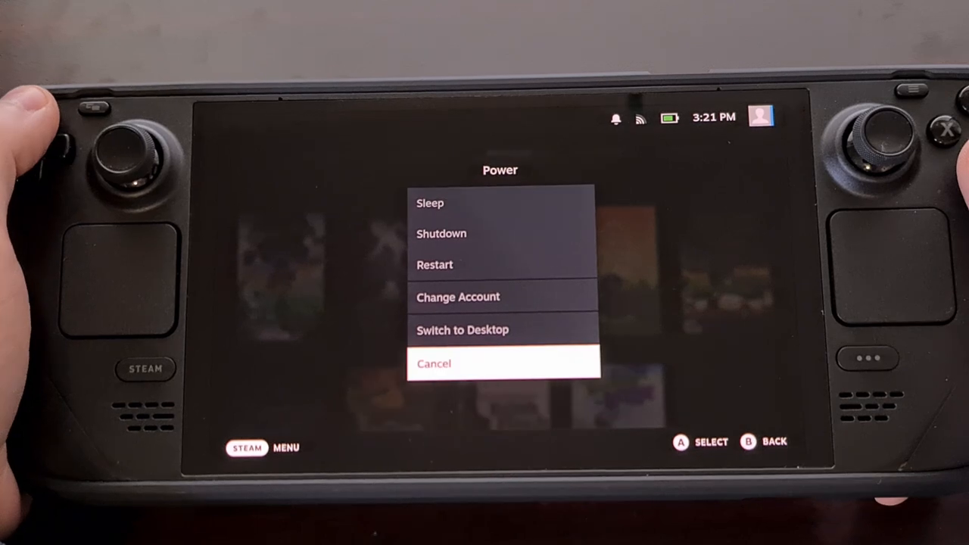
{"action": "left_click", "coordinate": [464, 330]}
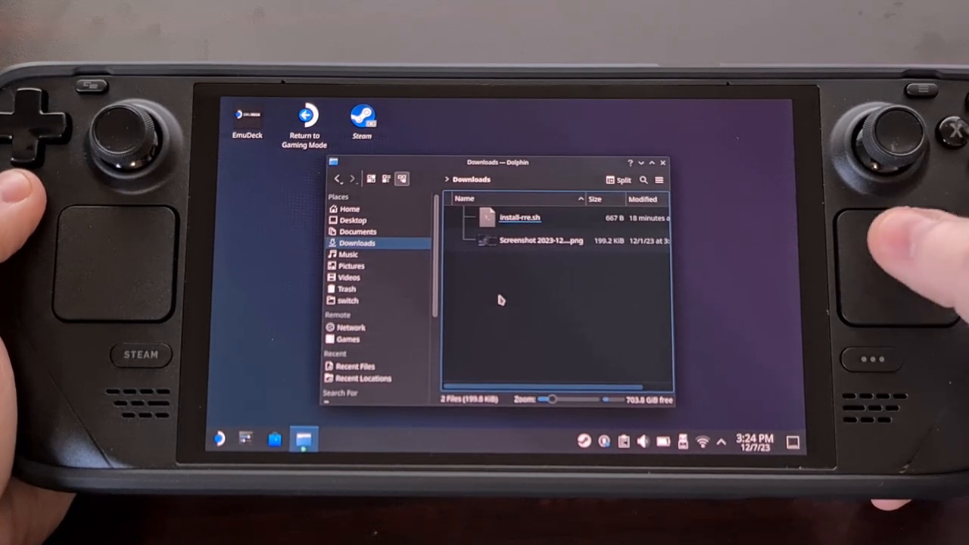
{"action": "left_click", "coordinate": [521, 218]}
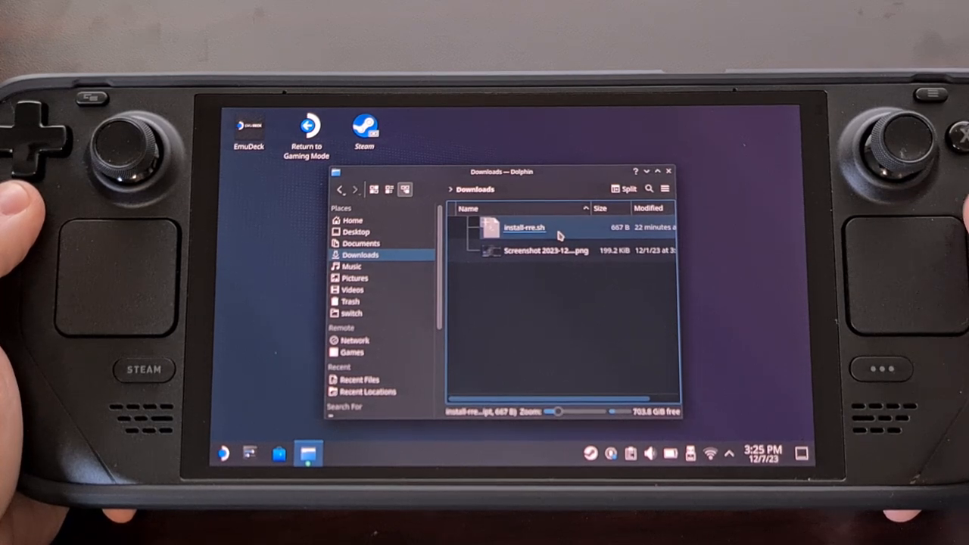
{"action": "left_click", "coordinate": [542, 299]}
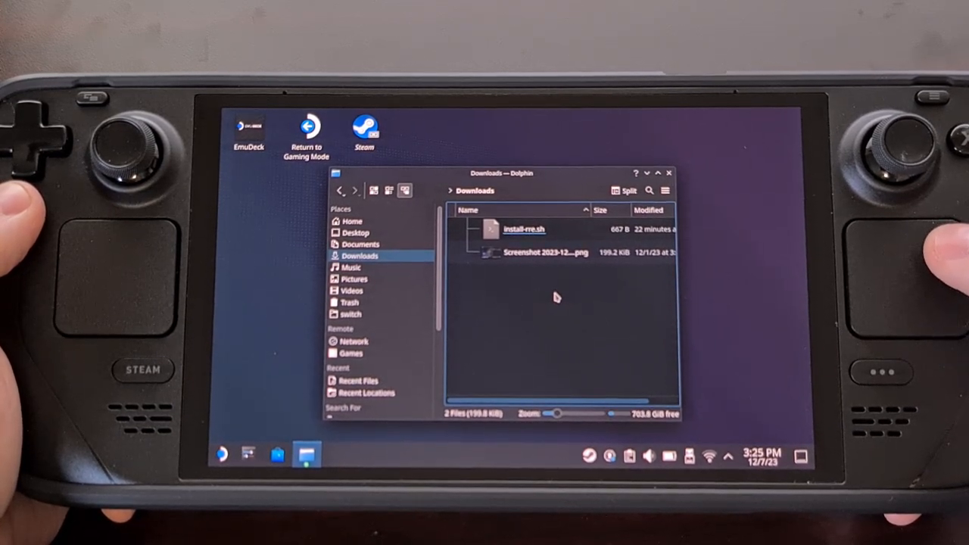
{"action": "right_click", "coordinate": [557, 297]}
{"action": "type", "text": "sudo install-rre.sh"}
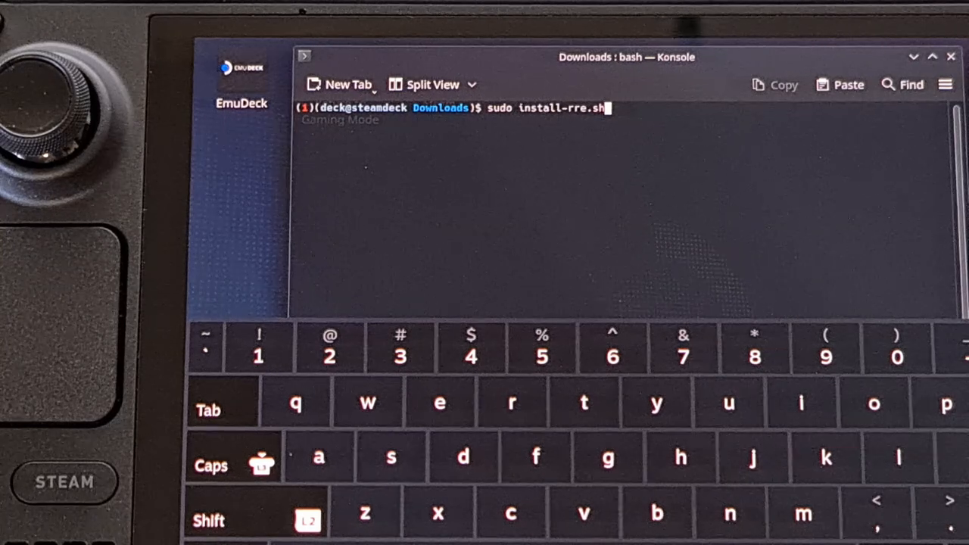
Run sudo install-rre.sh in Konsole to install the display overclock script.
{"action": "key", "text": "Return"}
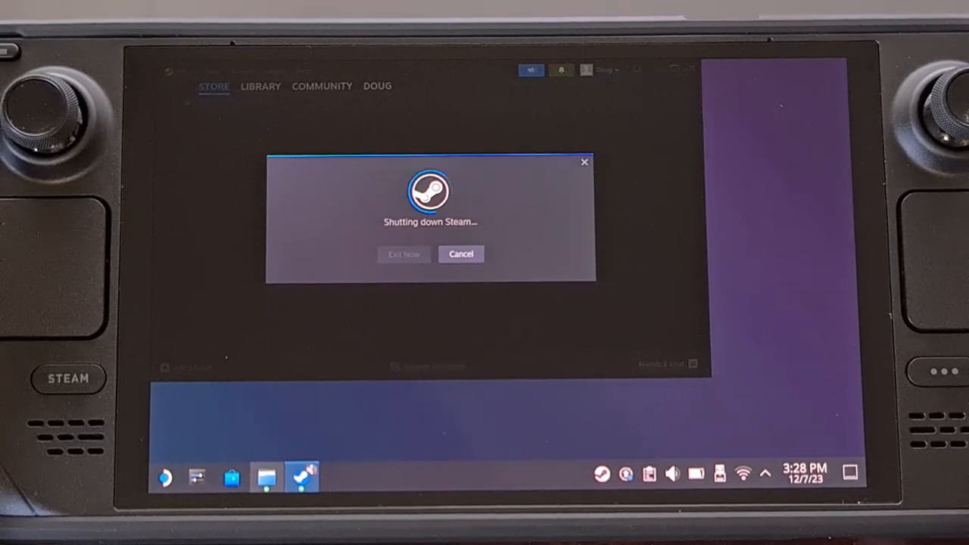
Choose Exit Now to shut Steam down immediately and return to Gaming Mode.
{"action": "left_click", "coordinate": [402, 254]}
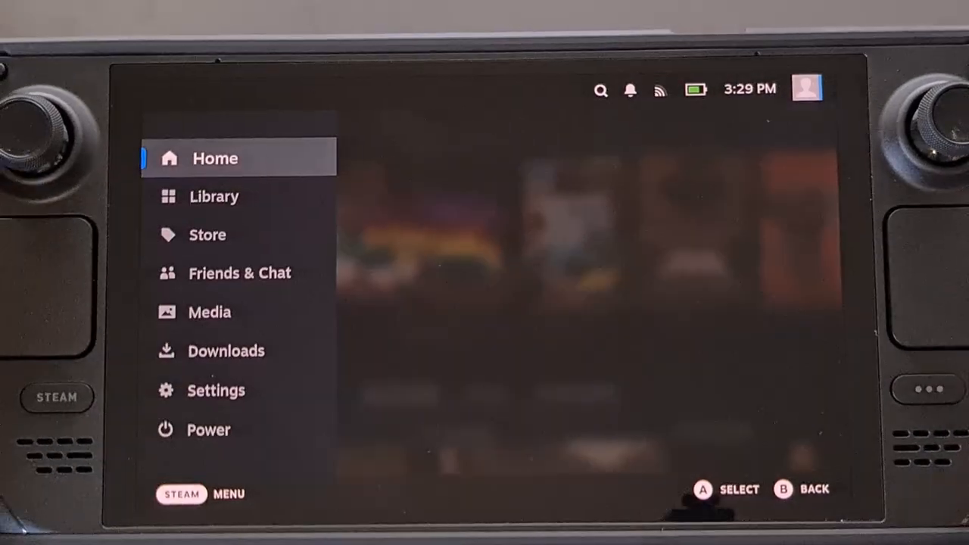
Review the Display settings, browsing brightness, dimming and sleep options.
{"action": "left_click", "coordinate": [215, 390]}
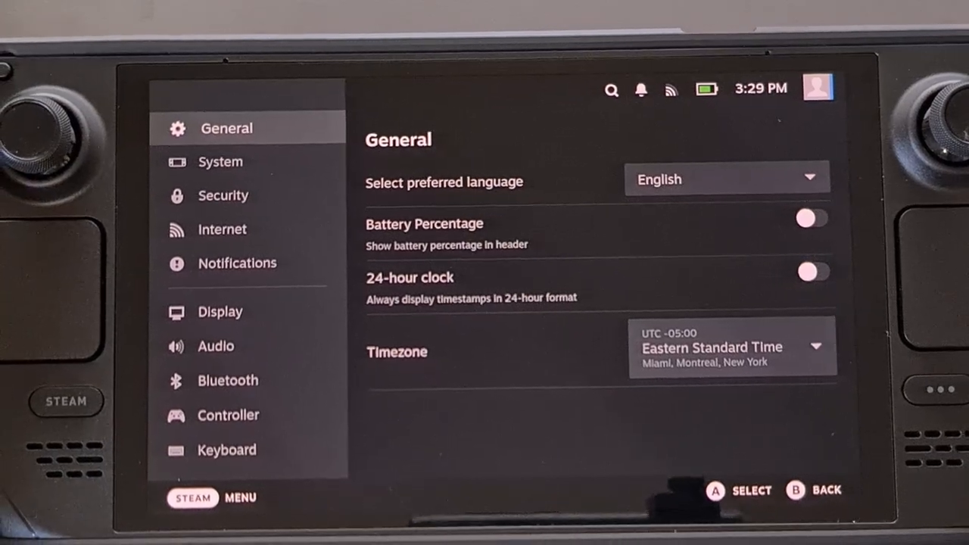
{"action": "left_click", "coordinate": [227, 305]}
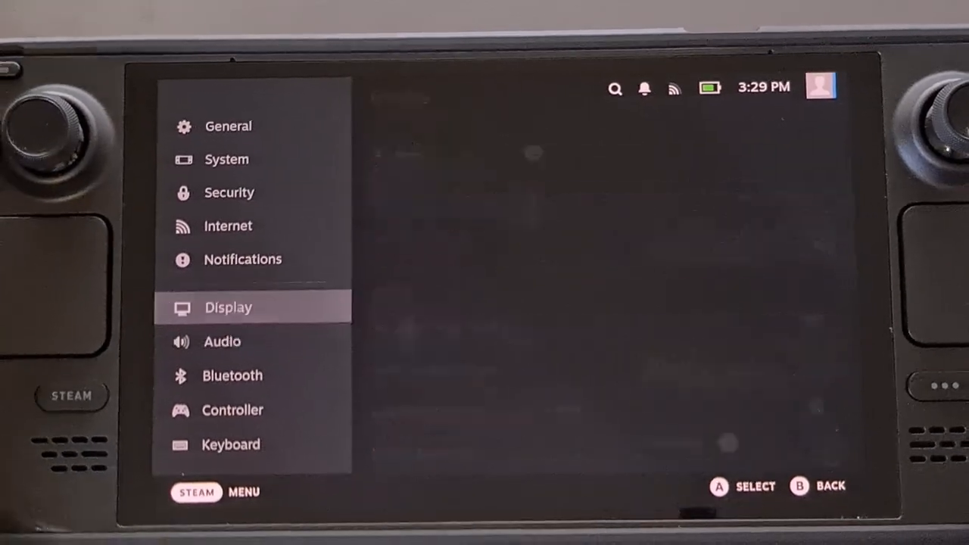
{"action": "left_click", "coordinate": [227, 306]}
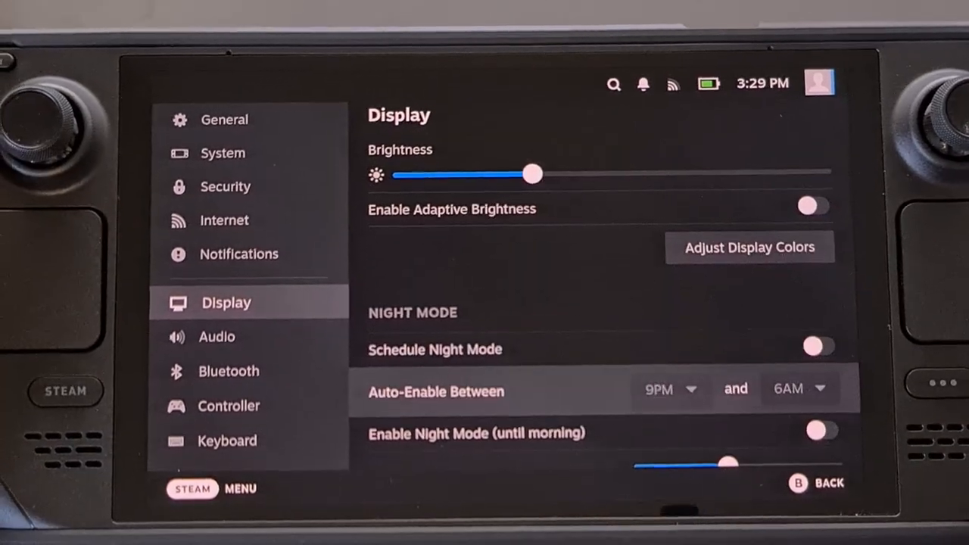
{"action": "scroll", "scroll_direction": "down", "scroll_amount": 3}
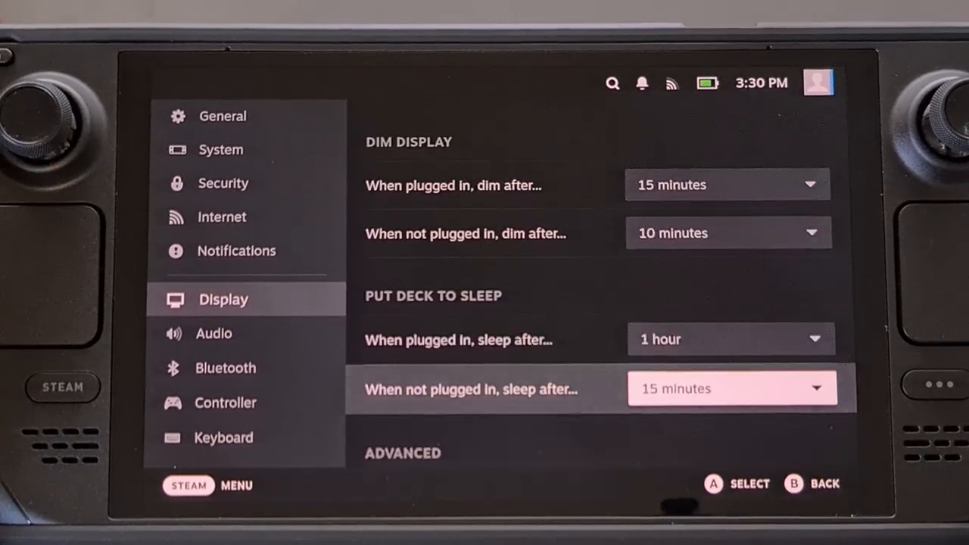
{"action": "scroll", "scroll_direction": "down", "scroll_amount": 3}
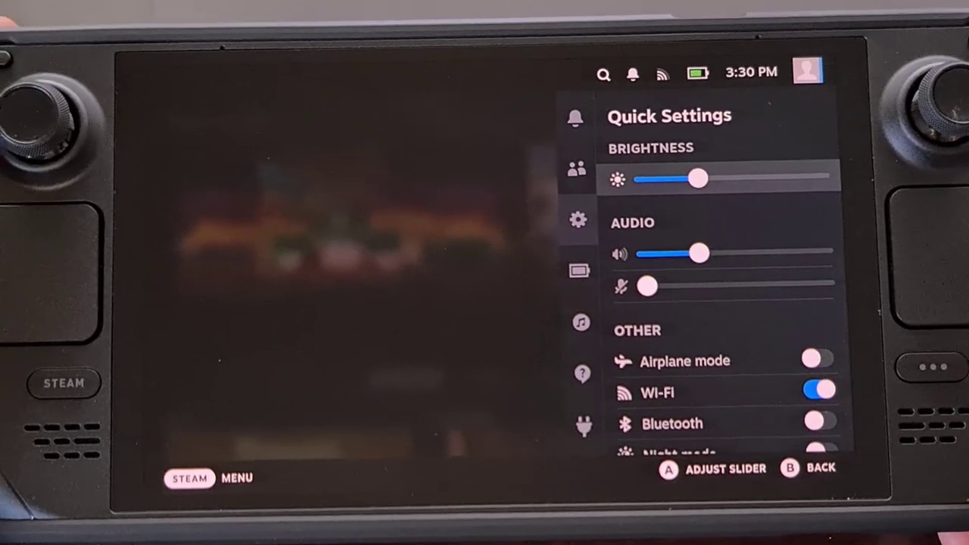
Check the Performance panel showing the 90 FPS frame limit.
{"action": "left_click", "coordinate": [572, 263]}
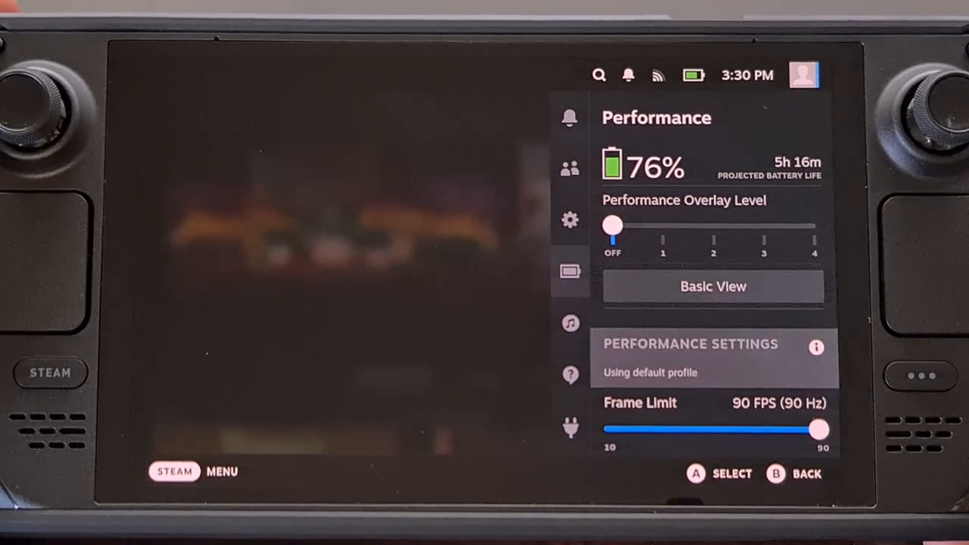
{"action": "scroll", "scroll_direction": "down", "scroll_amount": 3}
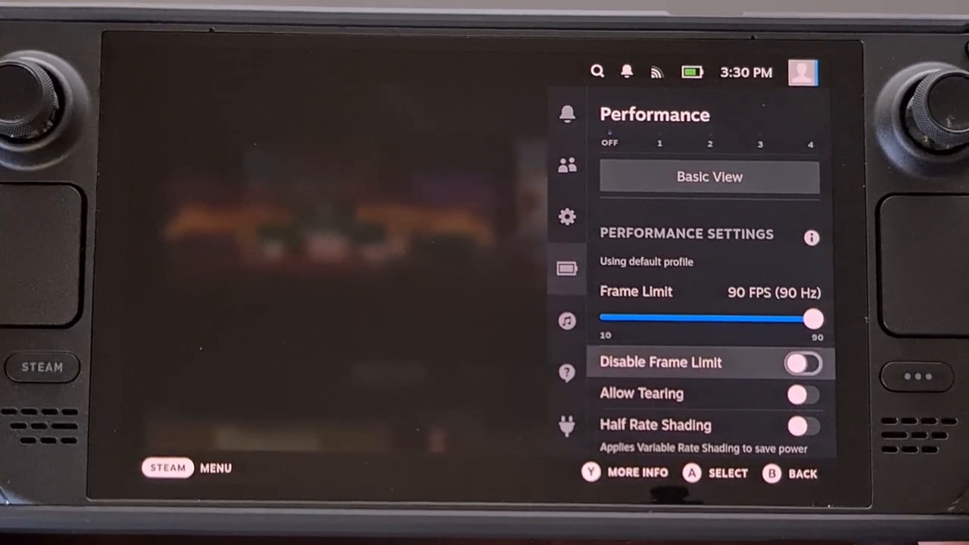